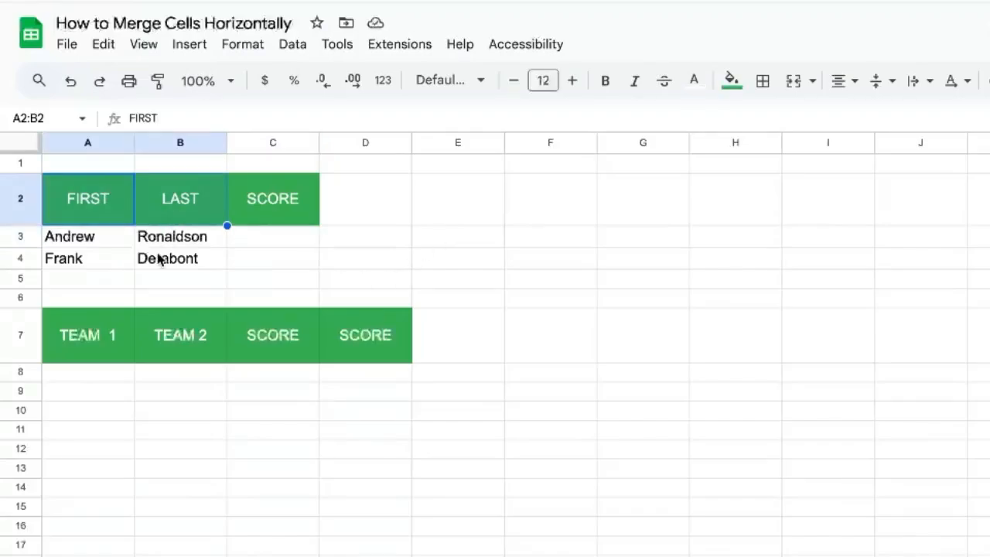
Merge headers A2:B2 horizontally, keeping only the top-left value FIRST.
left_click(179, 256)
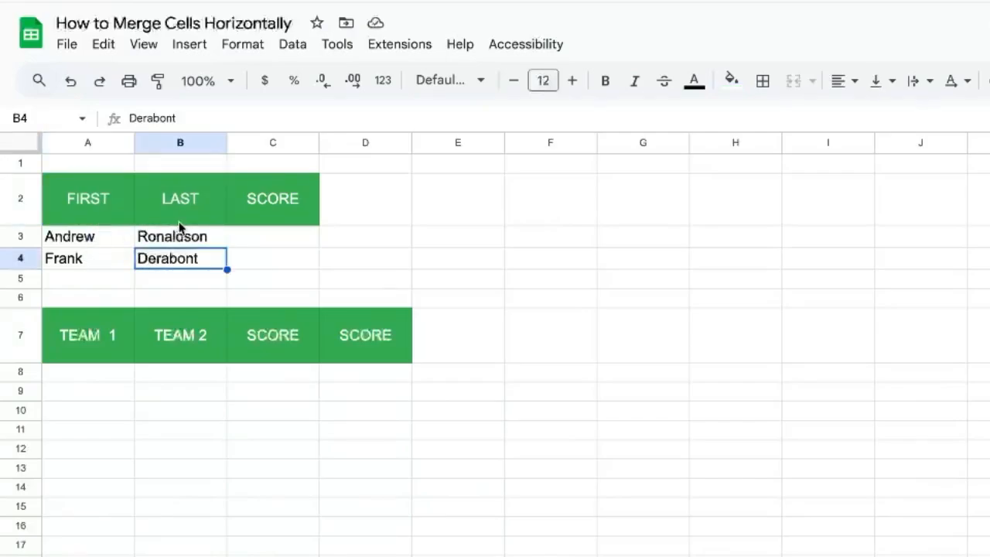
left_click(86, 198)
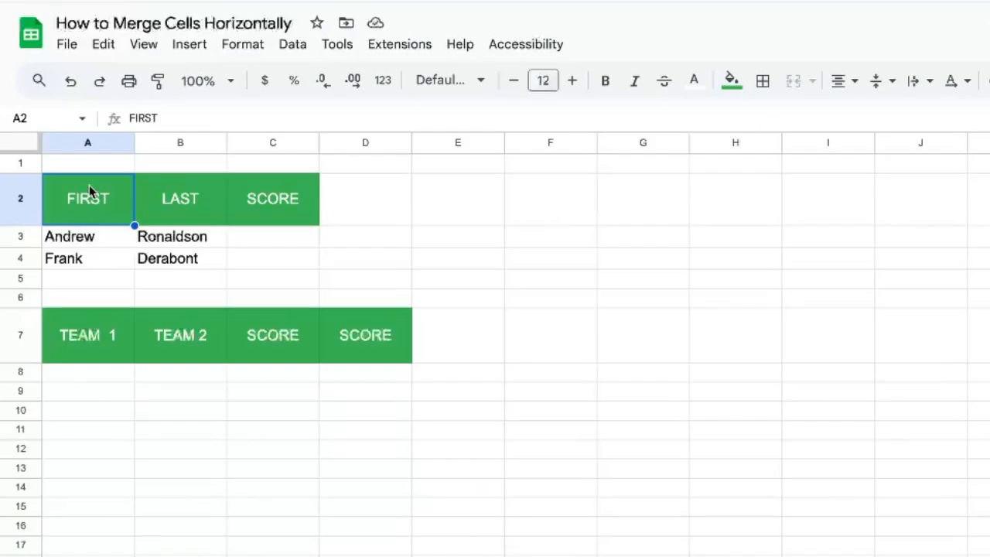
left_click(180, 198)
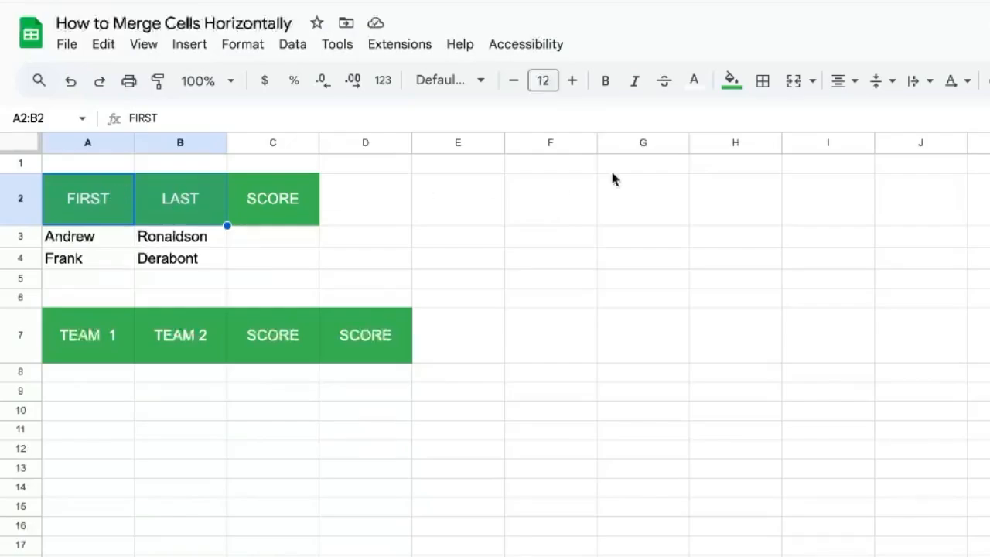
mouse_move(794, 80)
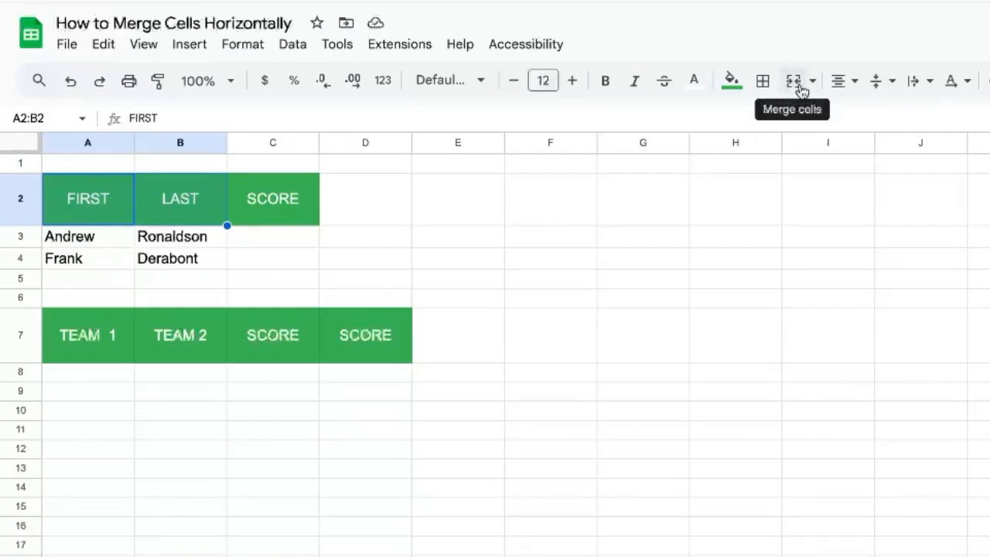
mouse_move(812, 80)
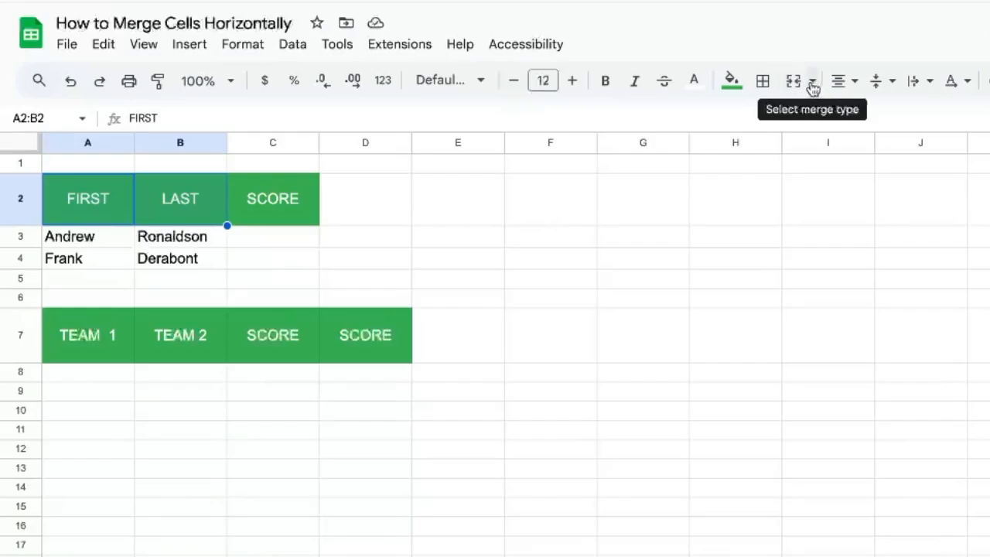
left_click(812, 80)
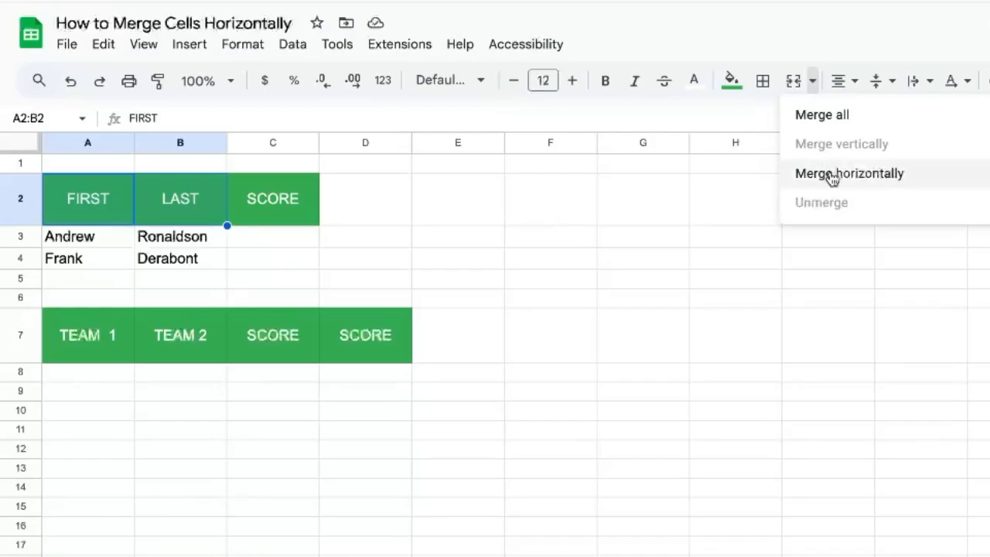
left_click(848, 173)
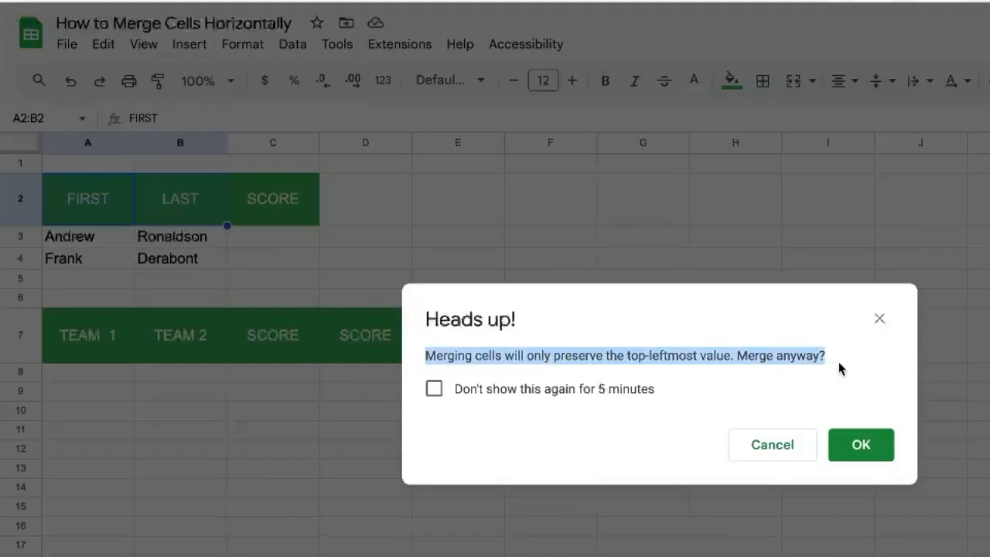
mouse_move(839, 390)
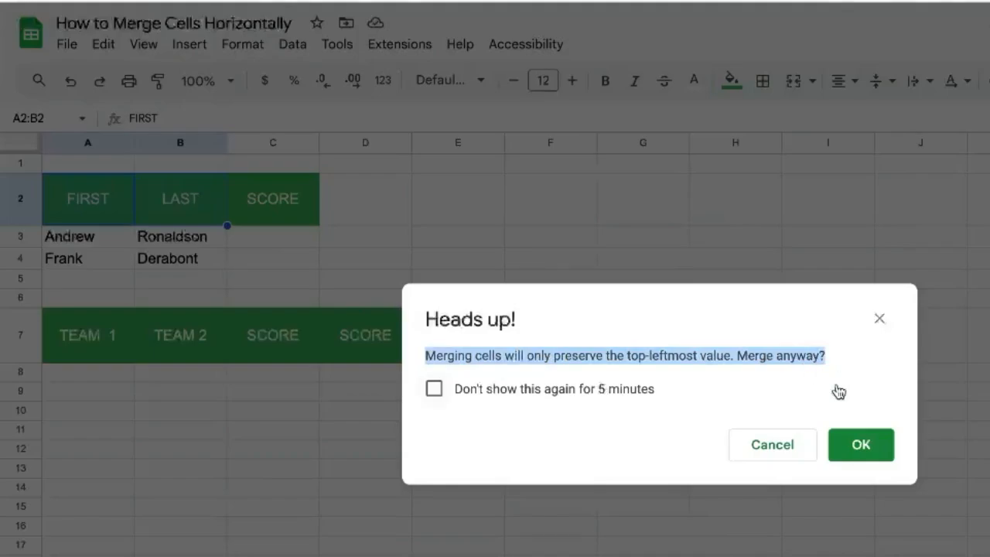
mouse_move(860, 446)
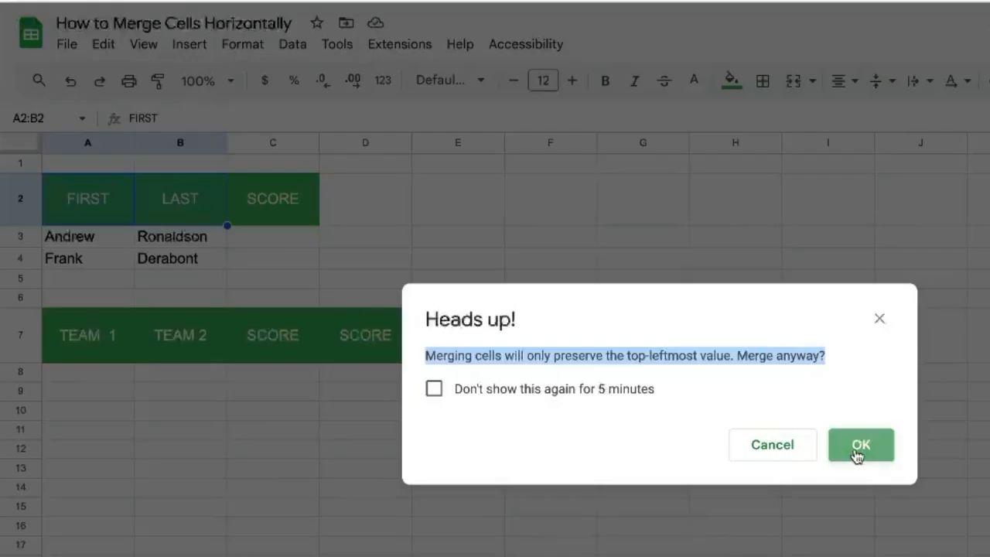
left_click(860, 444)
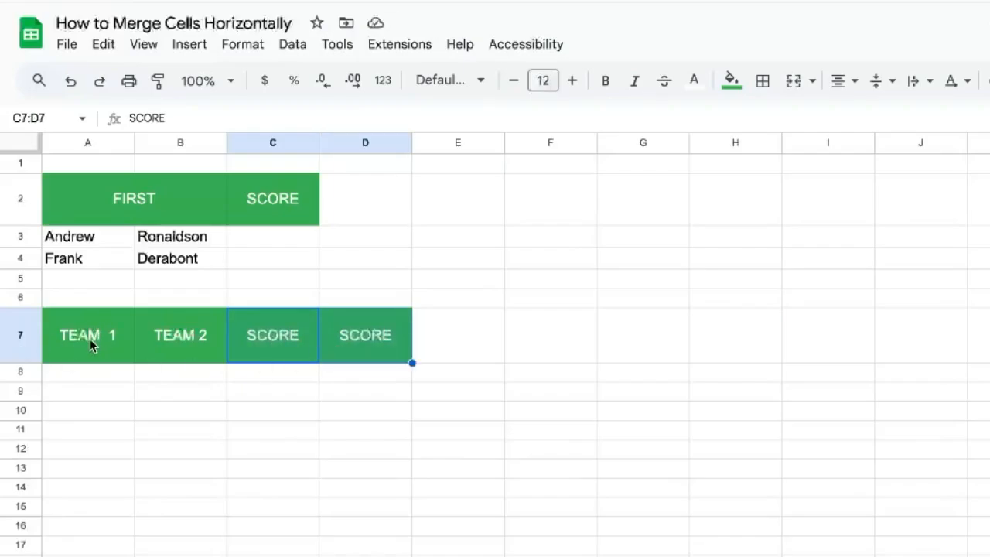
Merge the SCORE cells C7:D7 horizontally via Format > Merge cells, confirming the warning.
left_click(179, 334)
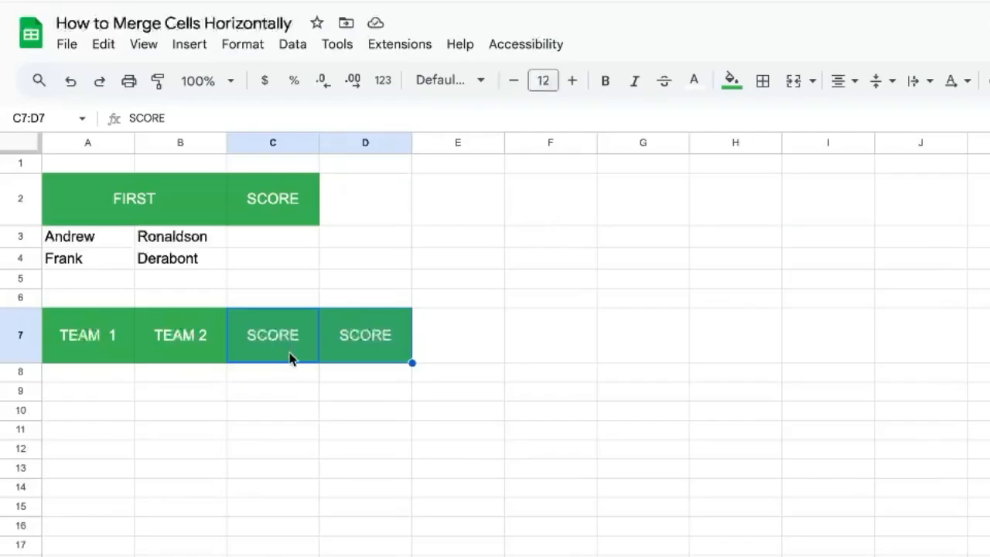
mouse_move(242, 43)
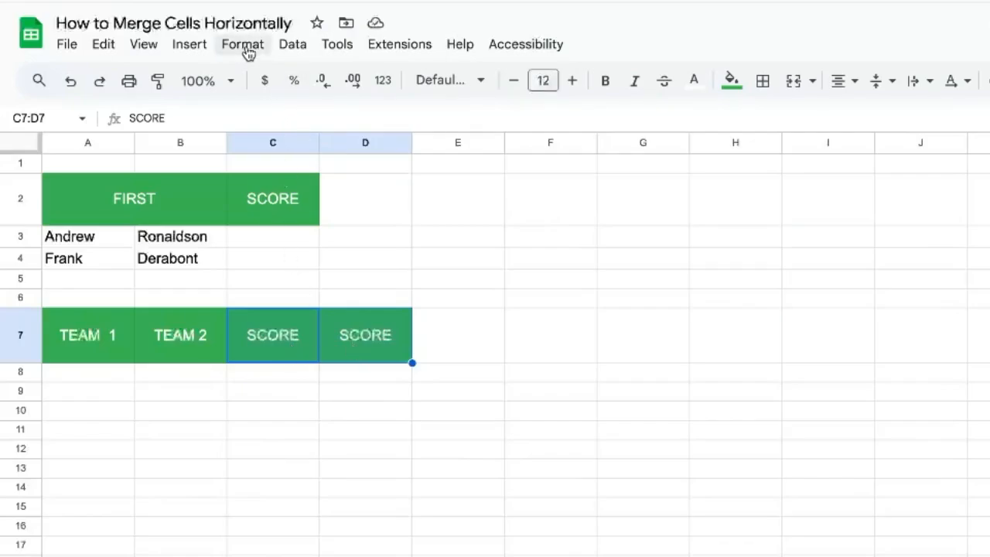
left_click(241, 43)
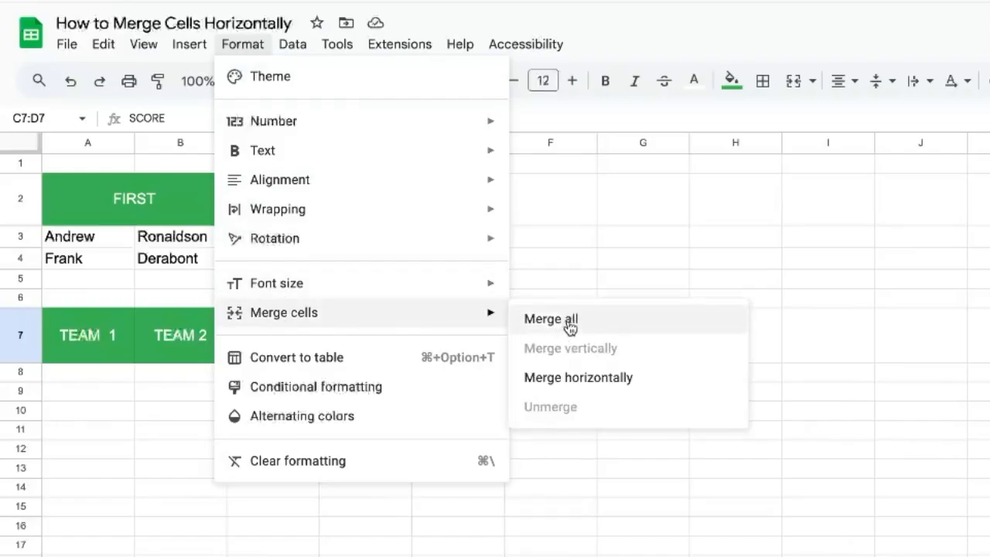
mouse_move(579, 378)
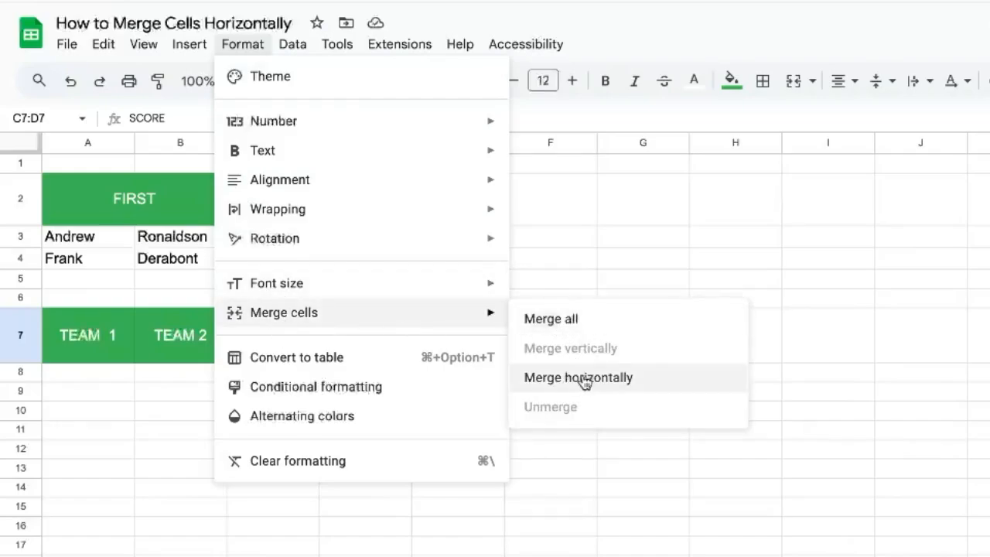
left_click(578, 377)
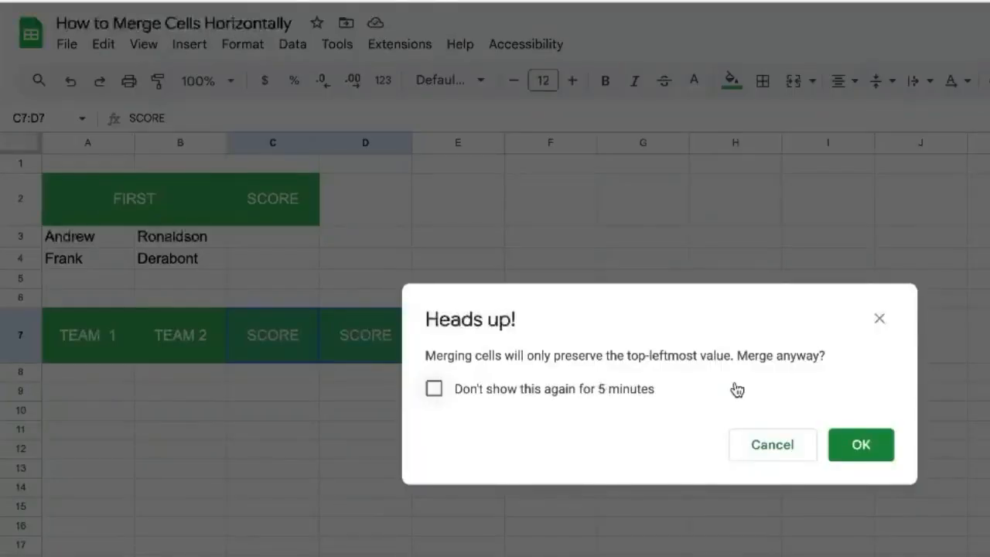
mouse_move(860, 445)
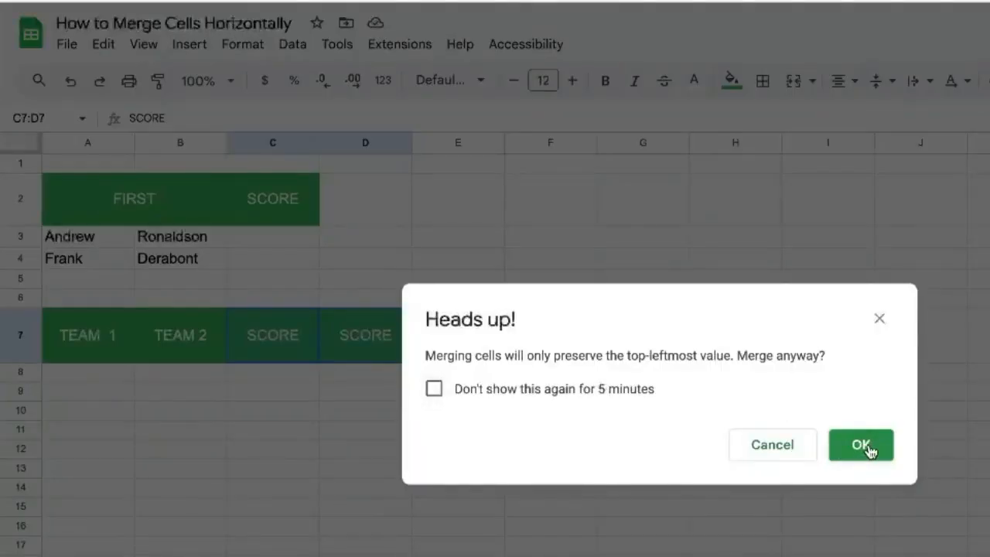
left_click(860, 445)
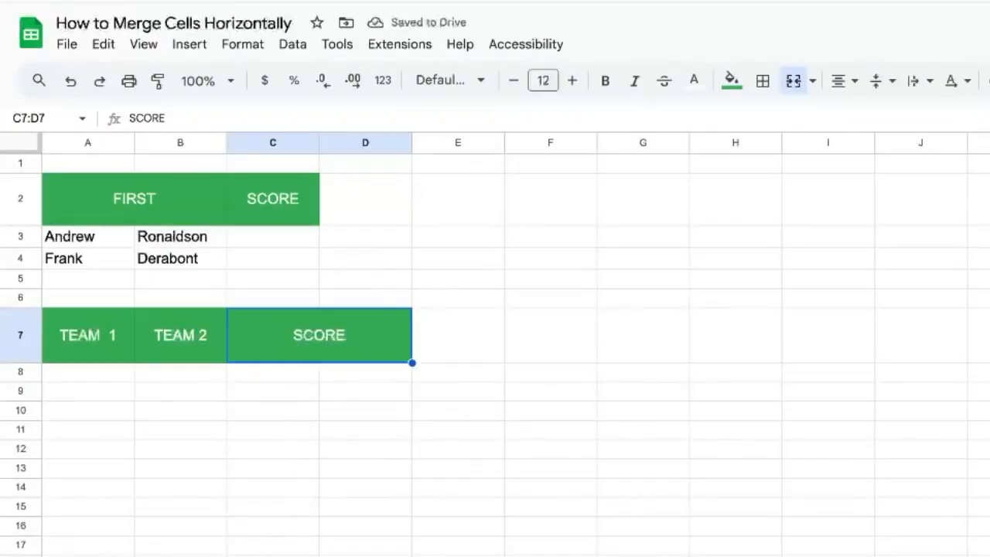
mouse_move(282, 349)
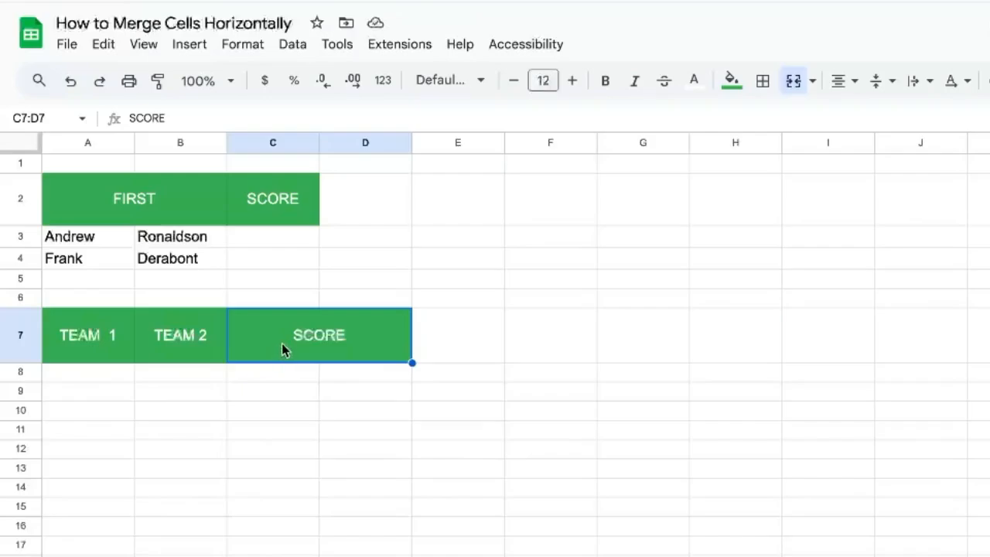
left_click(133, 198)
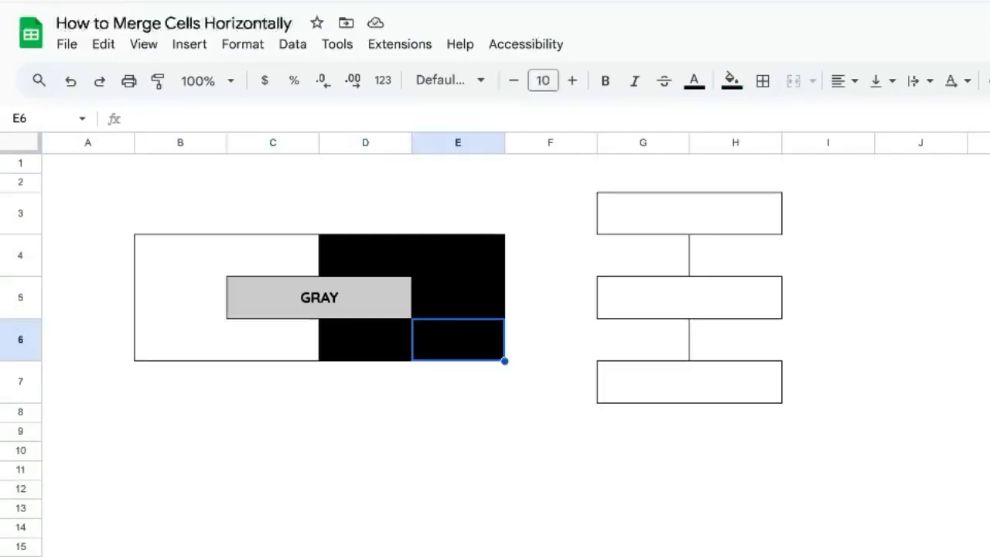
left_click(365, 411)
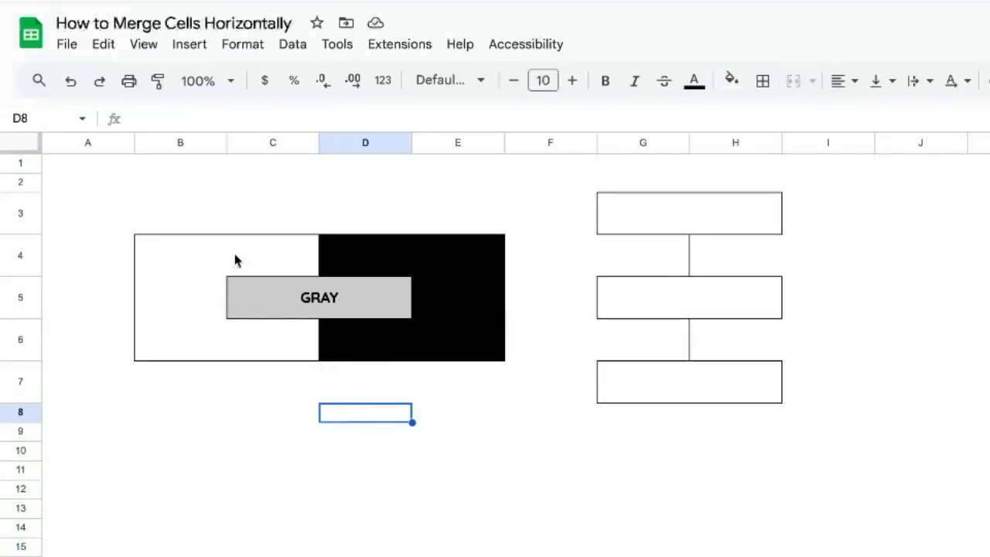
left_click(272, 255)
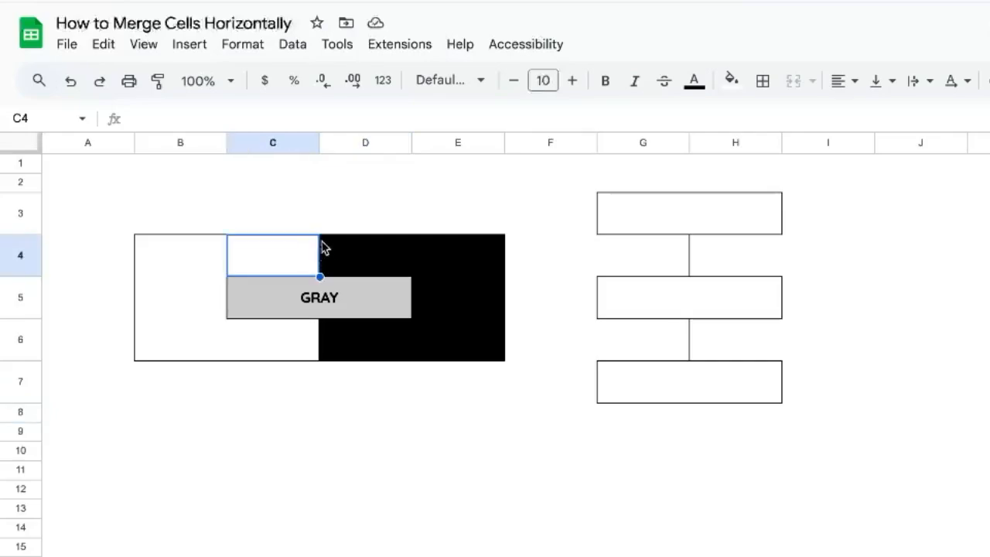
left_click(319, 297)
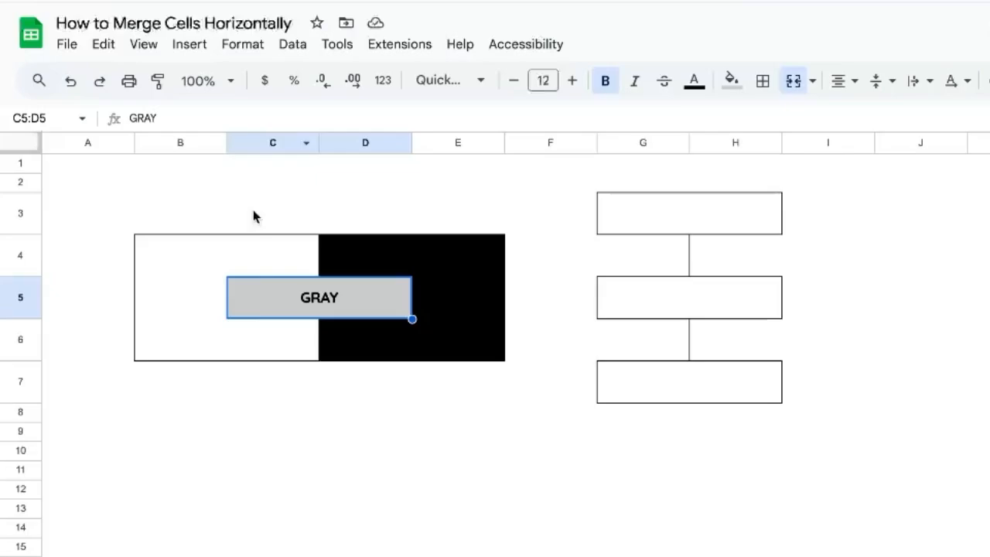
mouse_move(328, 306)
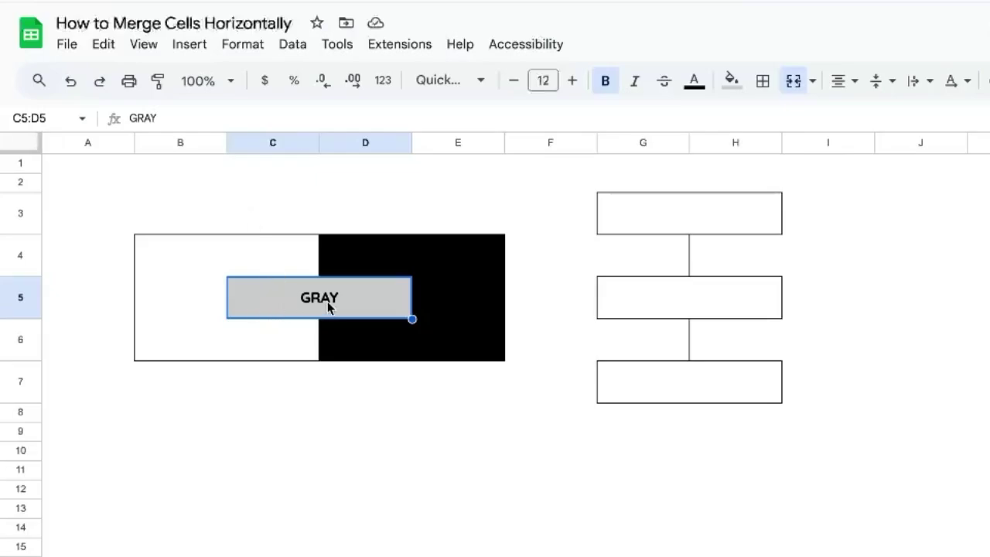
left_click(365, 255)
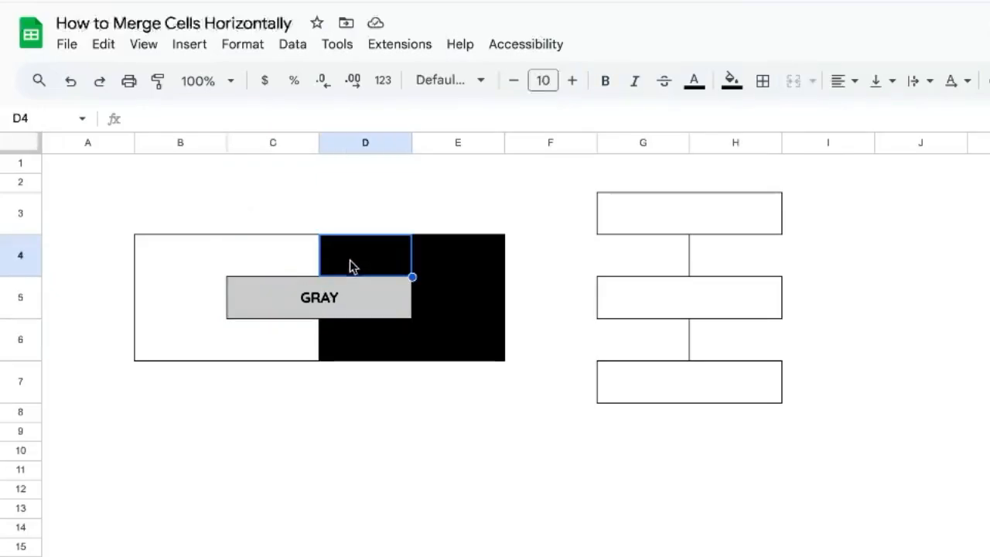
left_click(365, 338)
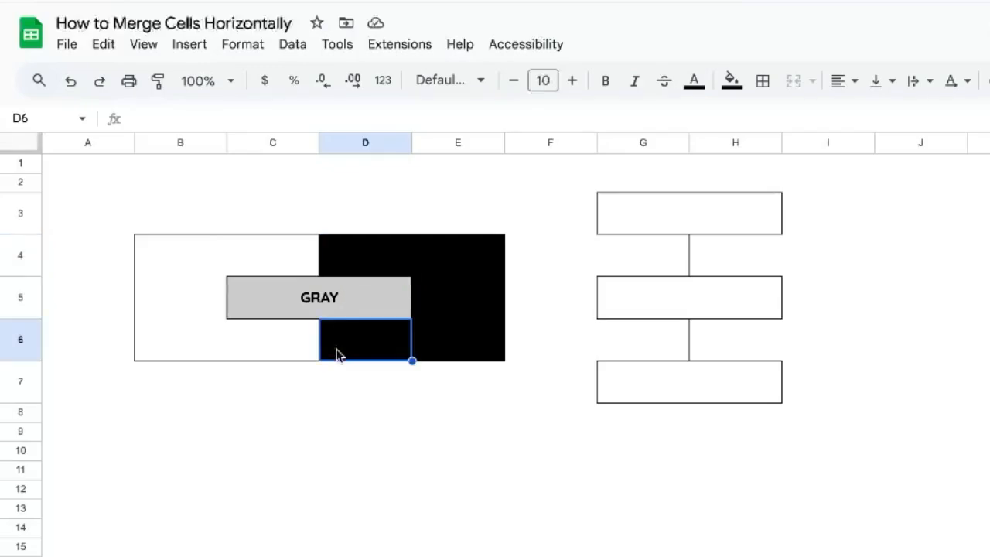
mouse_move(648, 237)
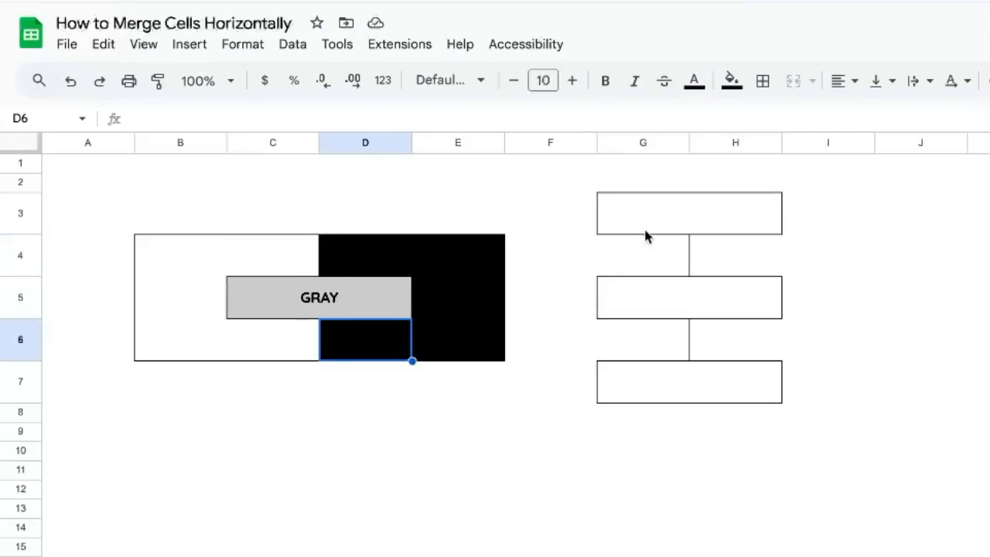
left_click(688, 214)
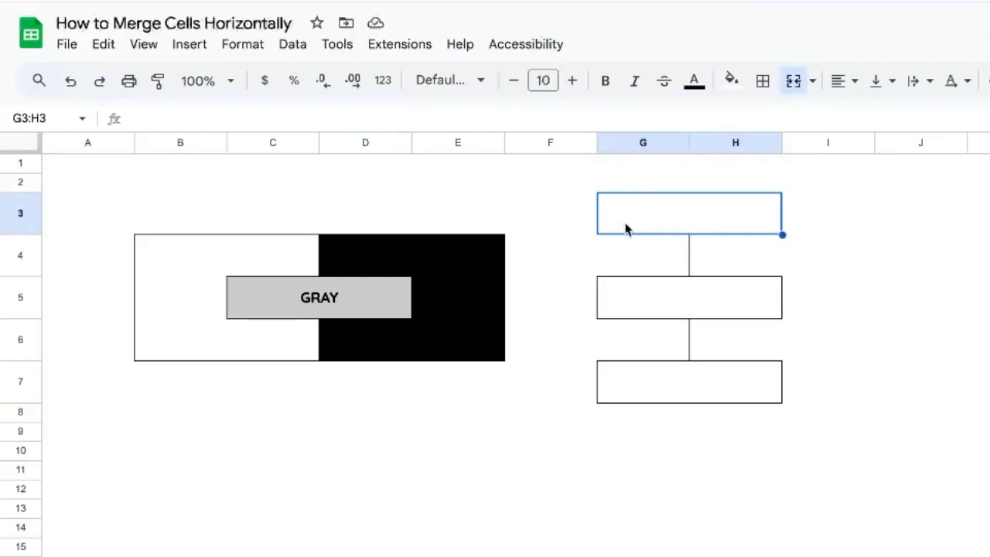
mouse_move(683, 302)
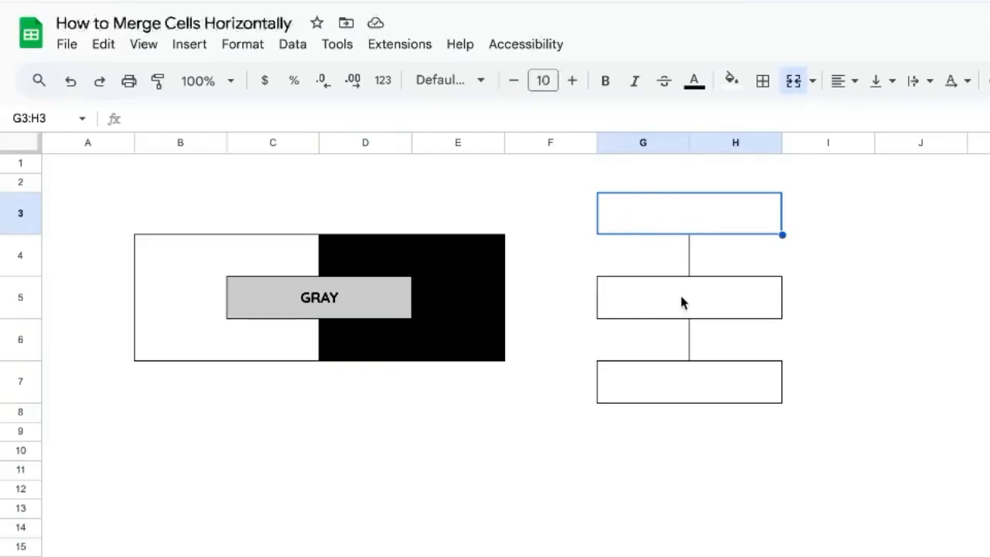
mouse_move(684, 232)
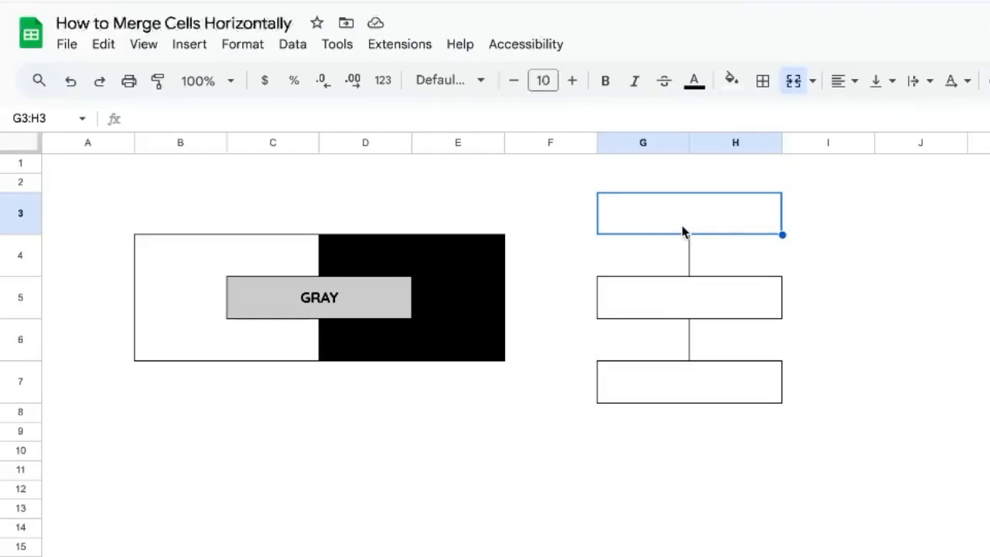
mouse_move(714, 230)
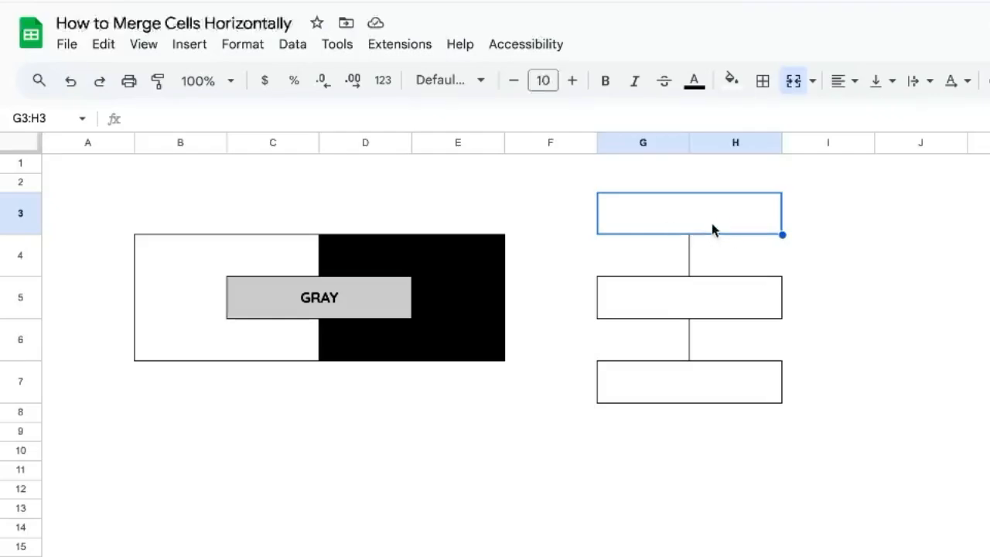
left_click(689, 297)
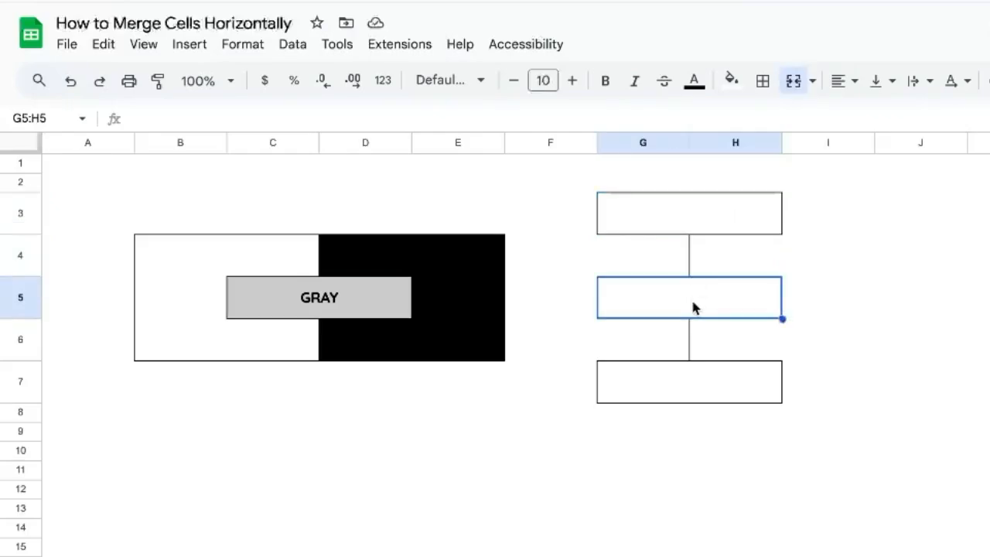
left_click(688, 381)
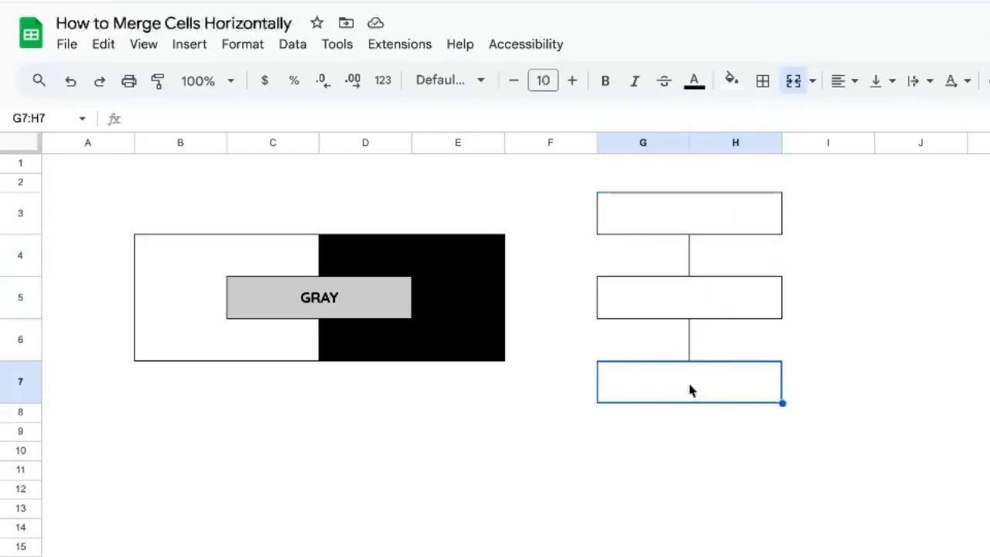
mouse_move(695, 250)
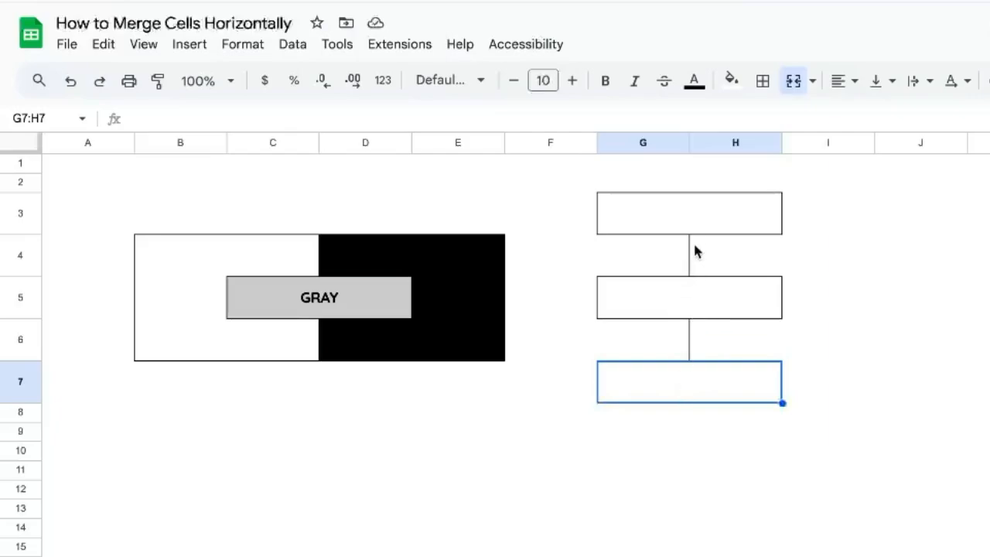
left_click(689, 213)
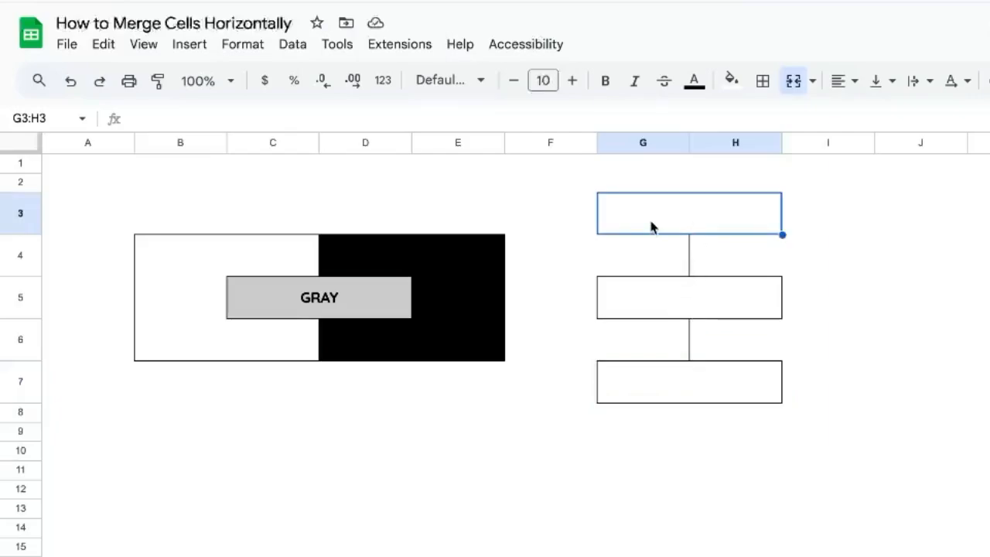
left_click(687, 297)
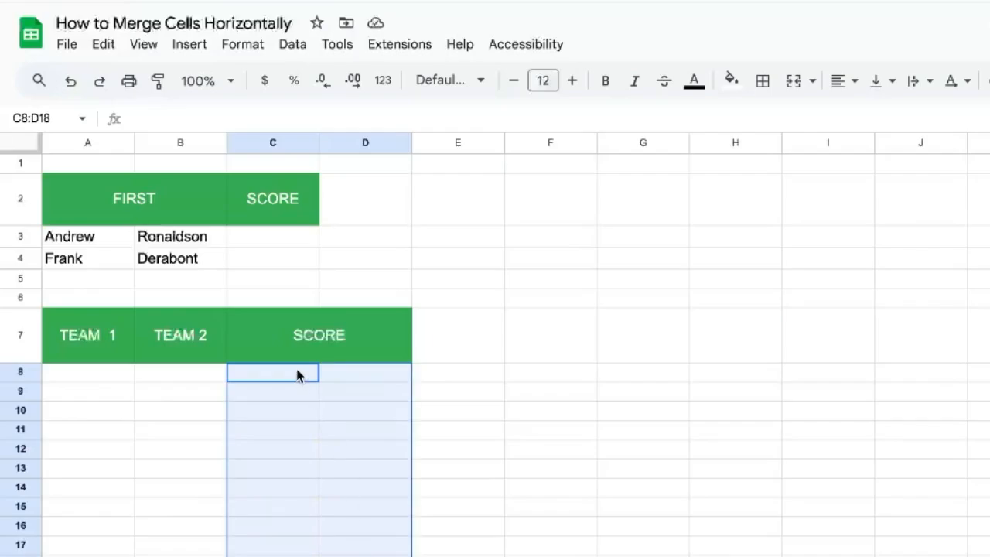
mouse_move(811, 80)
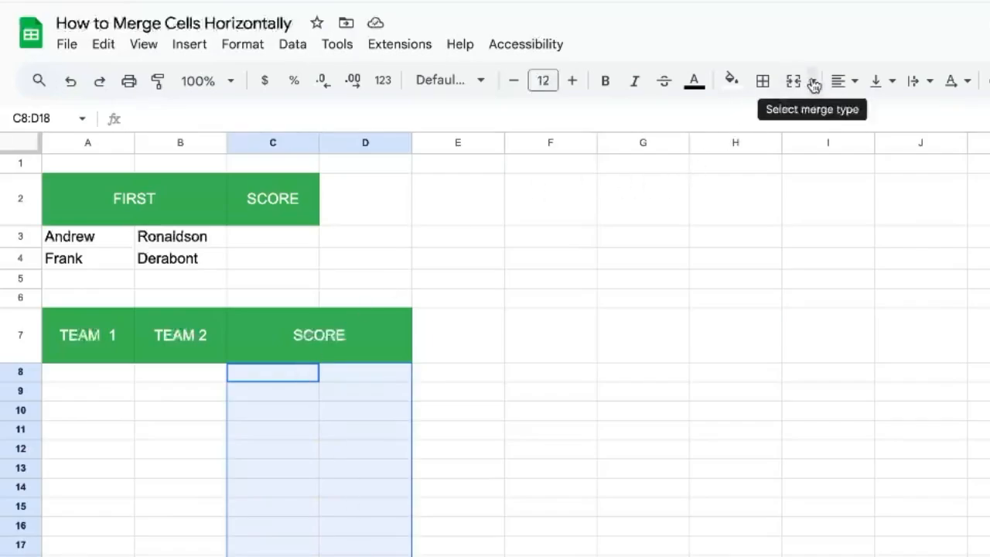
Merge the selected C8:D18 score cells horizontally row by row.
left_click(812, 80)
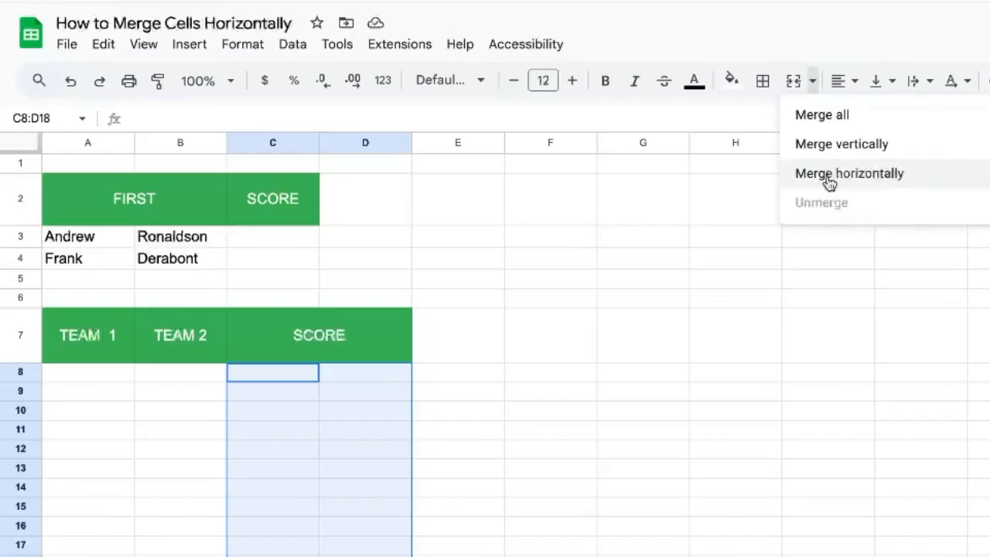
left_click(847, 173)
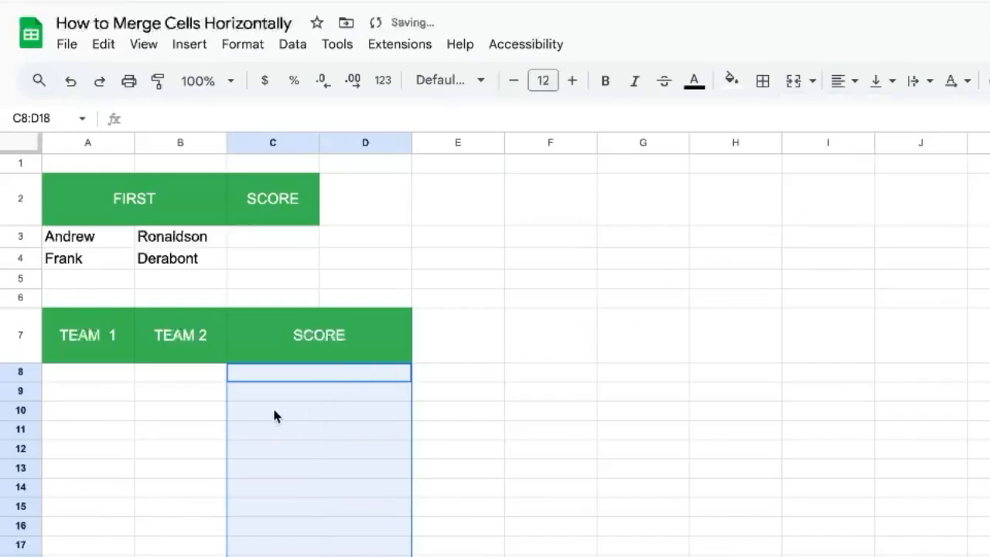
mouse_move(313, 433)
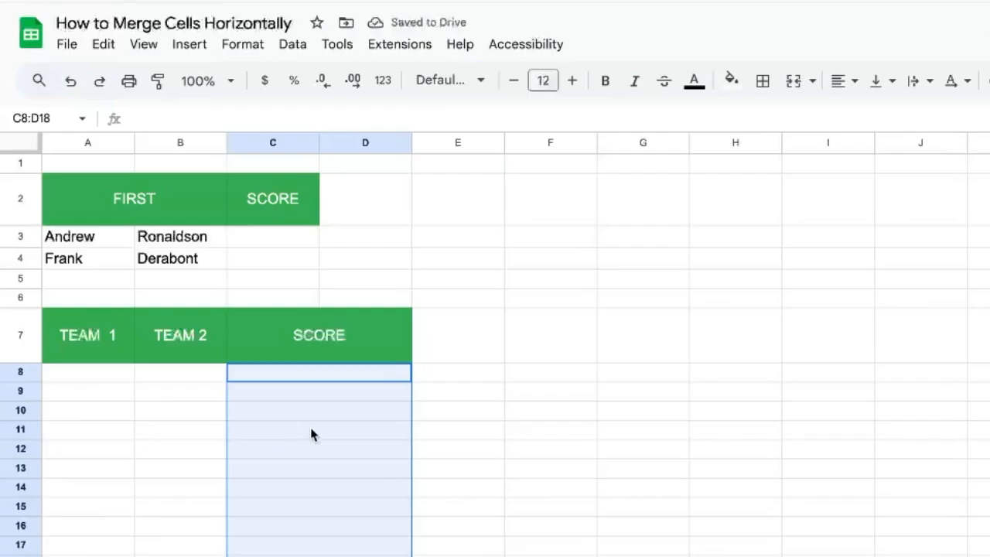
left_click(318, 410)
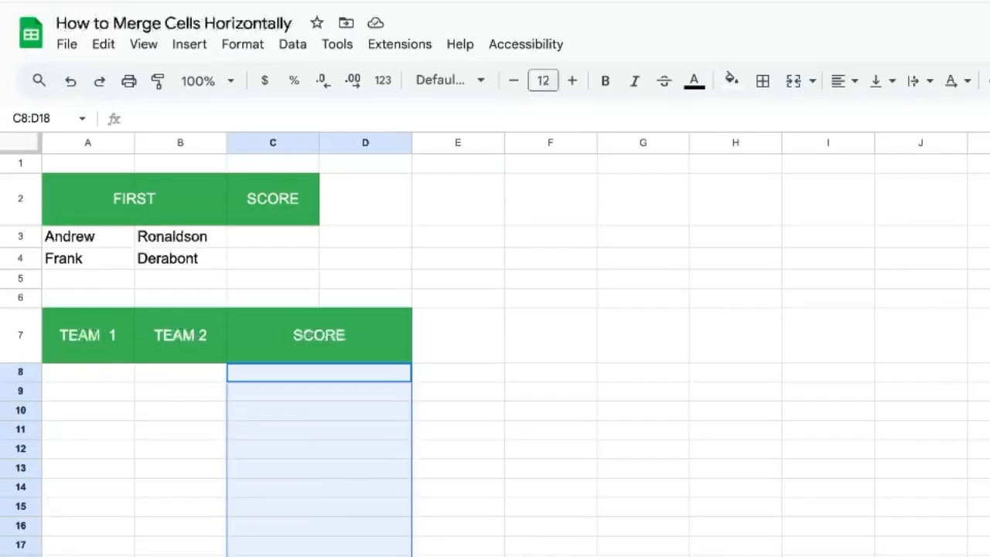
mouse_move(297, 365)
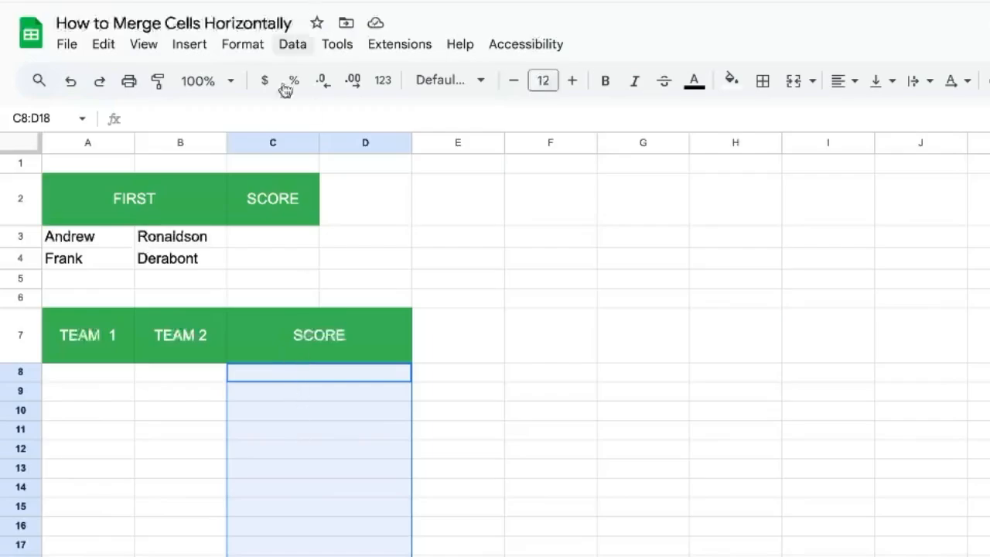
mouse_move(245, 198)
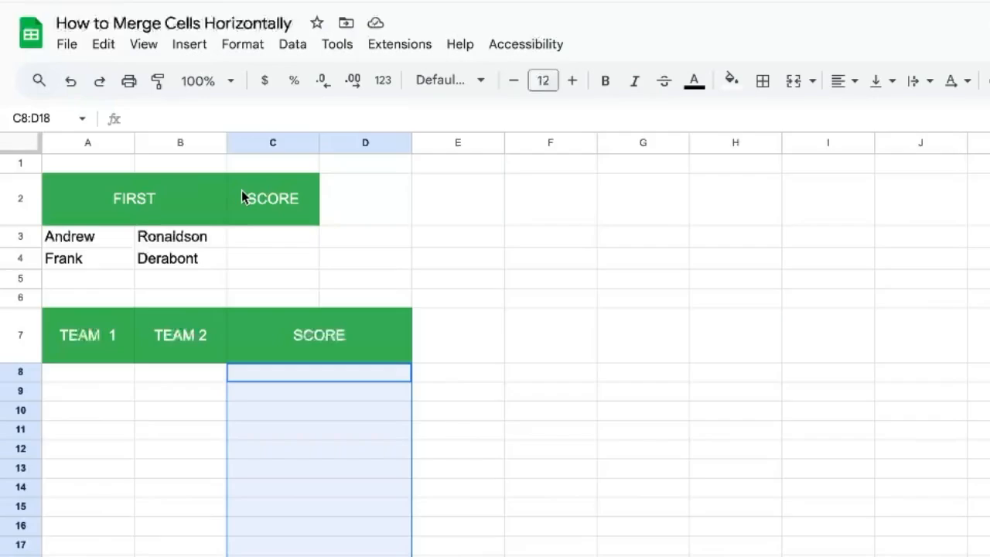